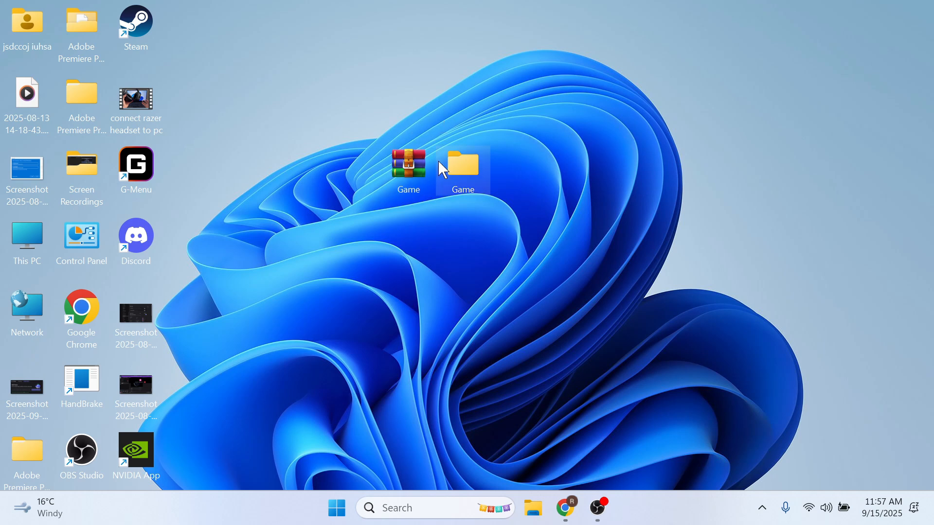
{"action": "mouse_move", "coordinate": [409, 164]}
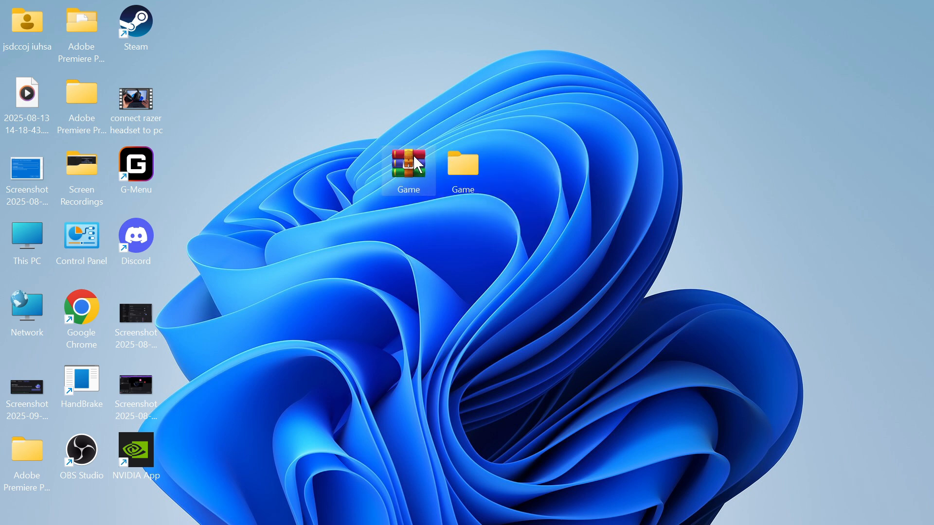
{"action": "mouse_move", "coordinate": [446, 172]}
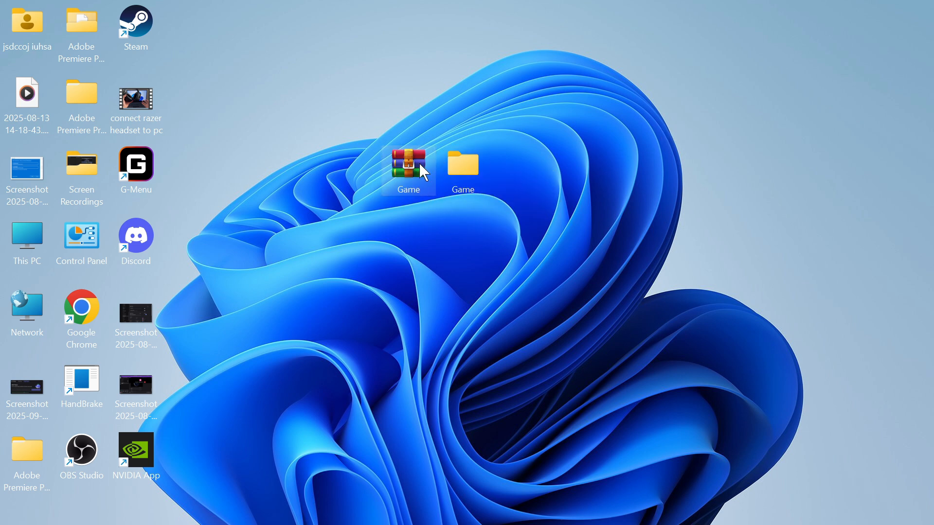
{"action": "mouse_move", "coordinate": [408, 166]}
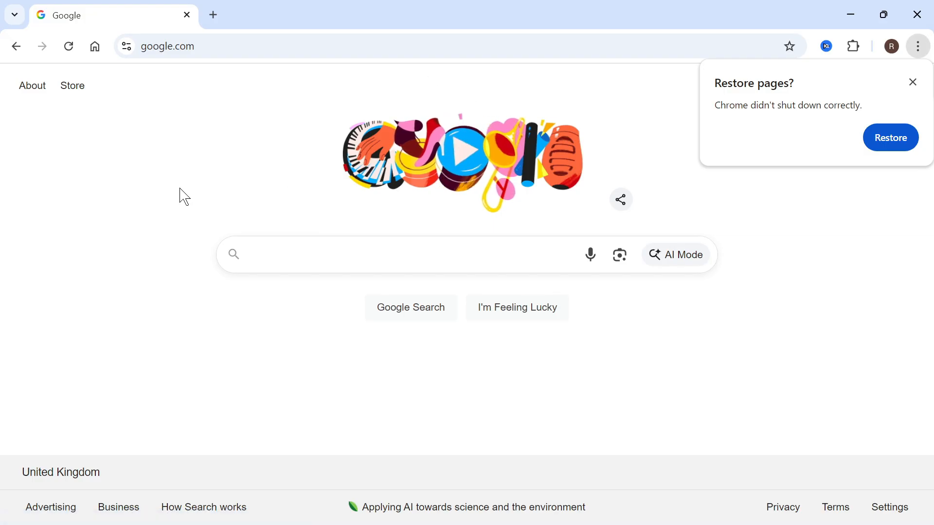
Search Google for 'winrar' and open the official win-rar.com site.
{"action": "type", "text": "winrar"}
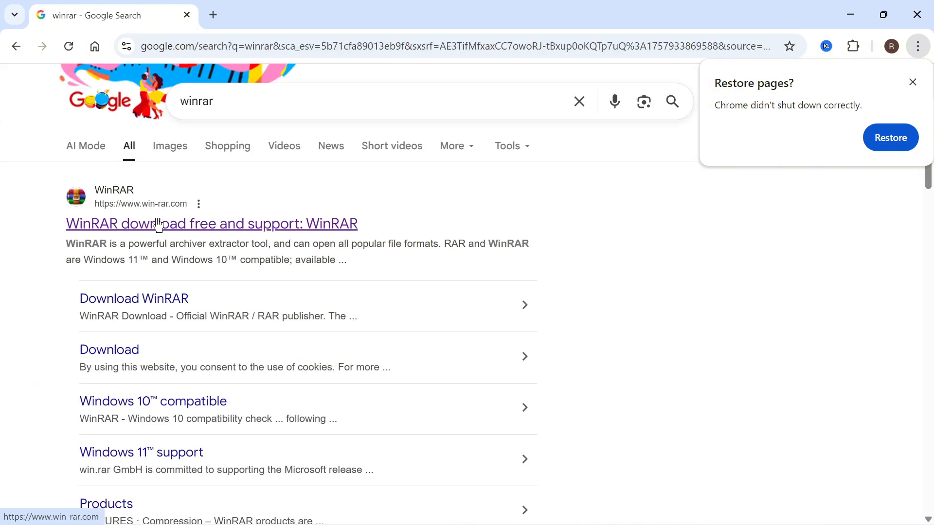
{"action": "mouse_move", "coordinate": [175, 227]}
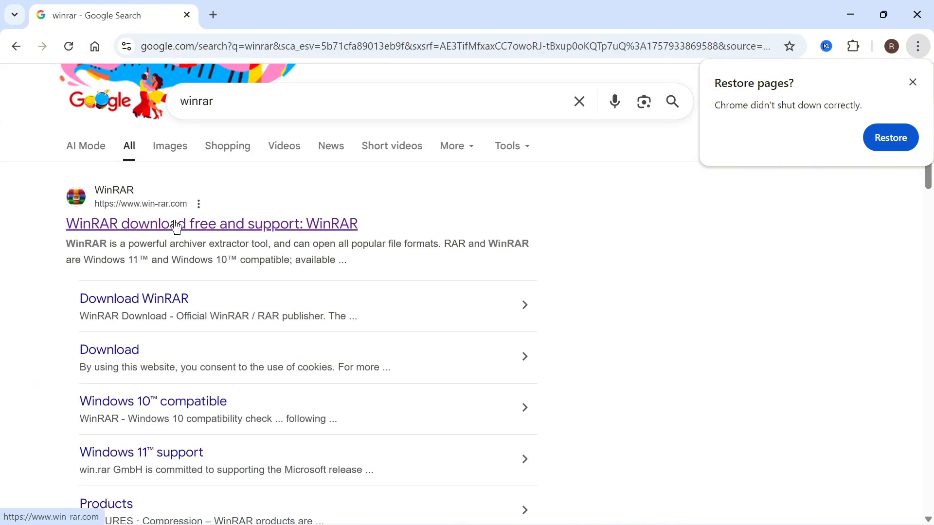
{"action": "left_click", "coordinate": [212, 223]}
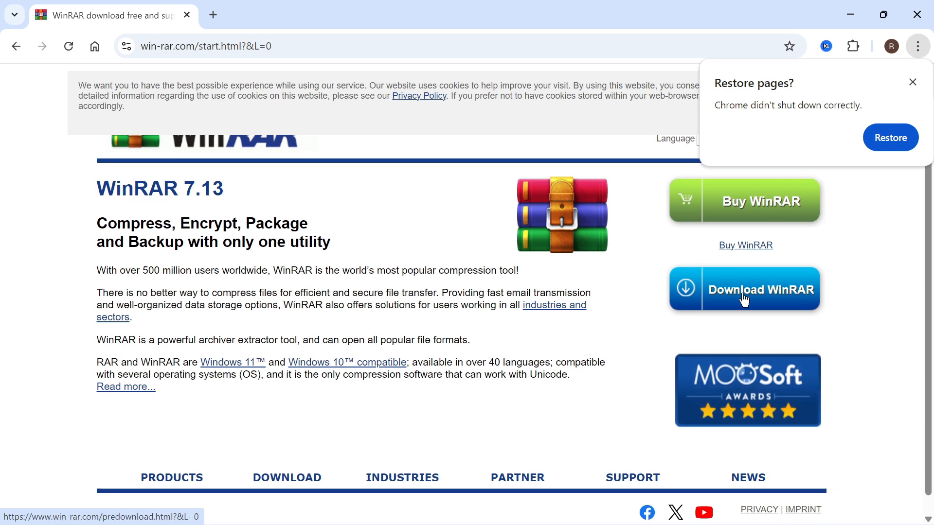
Download the WinRAR 7.13 installer from the WinRAR download page and view it in downloads.
{"action": "left_click", "coordinate": [744, 289]}
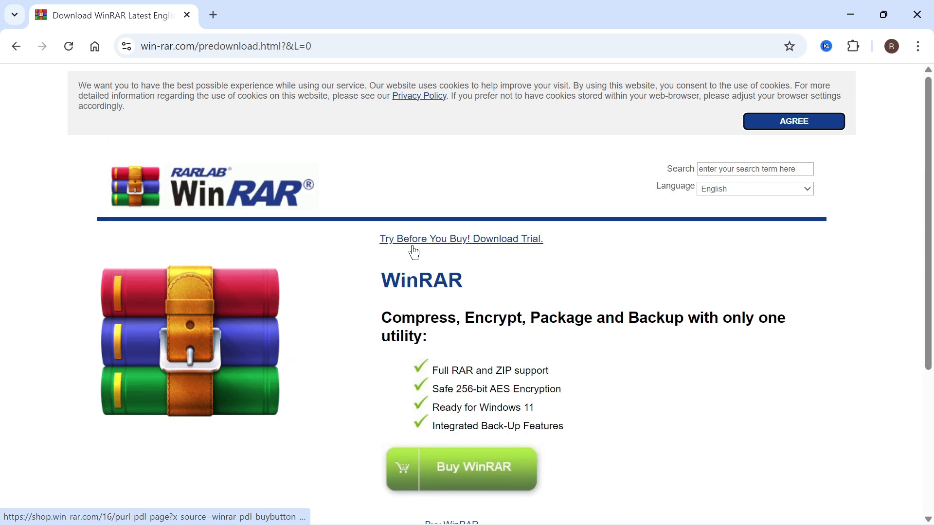
{"action": "scroll", "scroll_direction": "down", "scroll_amount": 3}
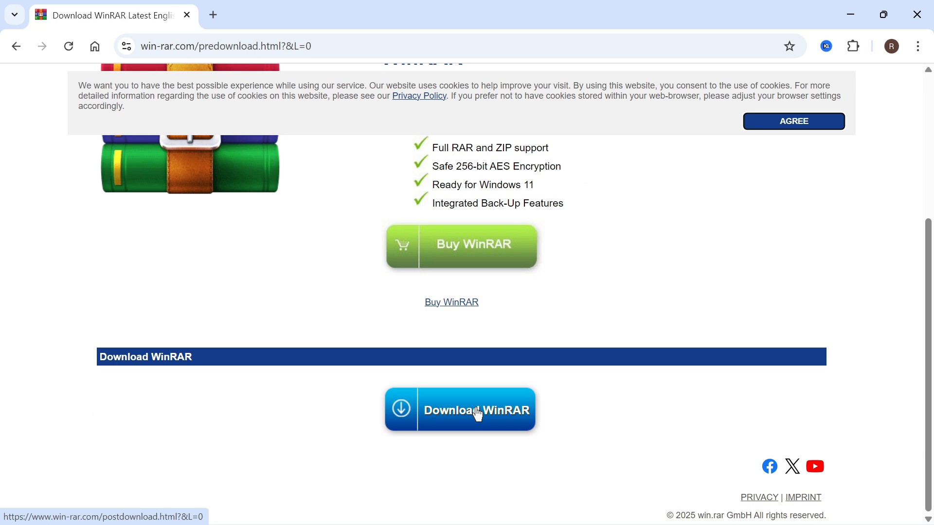
{"action": "left_click", "coordinate": [459, 408]}
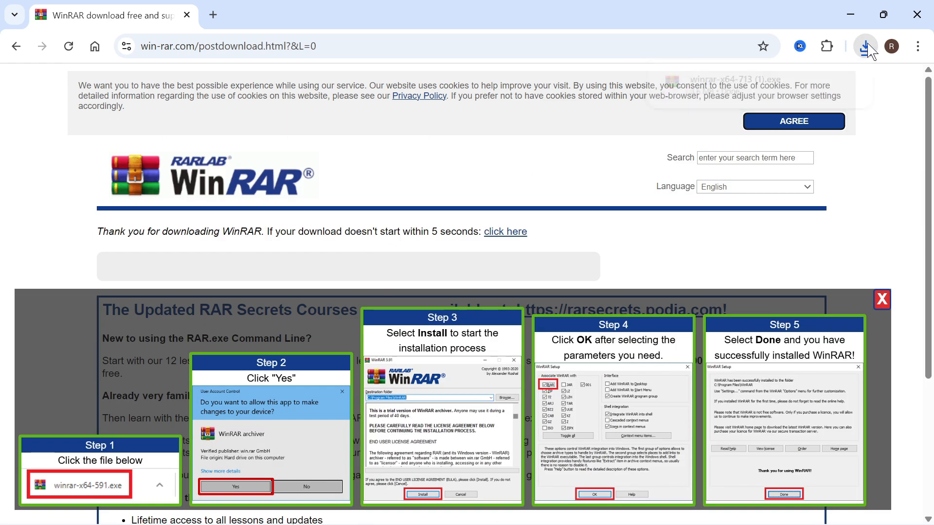
{"action": "left_click", "coordinate": [864, 46]}
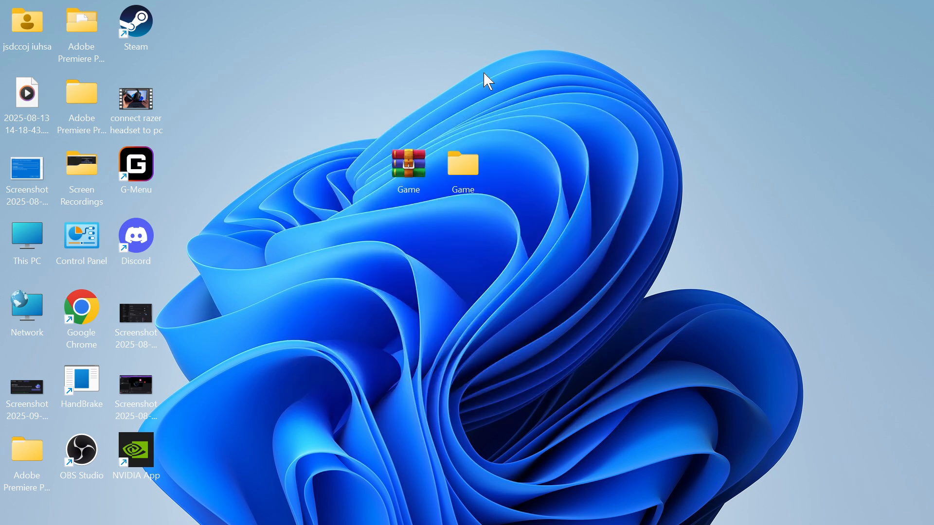
{"action": "mouse_move", "coordinate": [408, 232]}
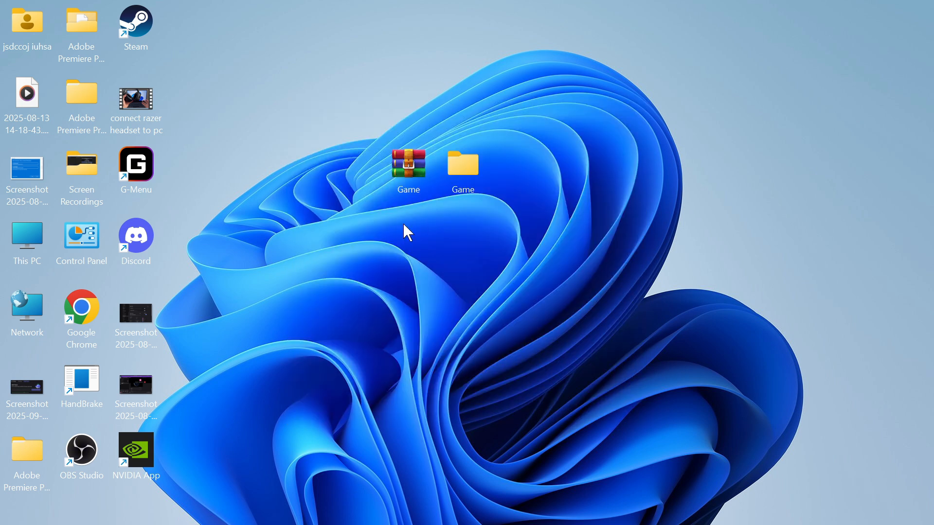
Create a desktop folder 'My Gmes' holding the Game archive and open it.
{"action": "right_click", "coordinate": [462, 172]}
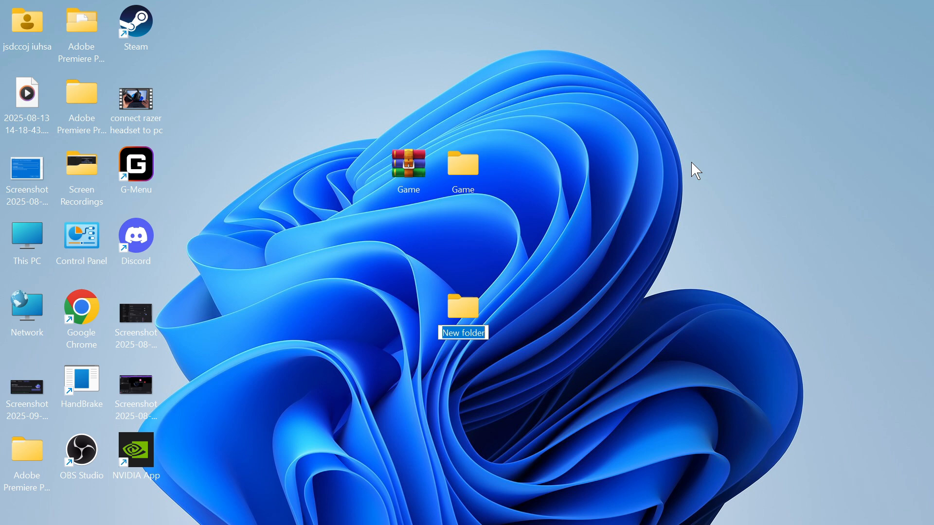
{"action": "type", "text": "My Gmes"}
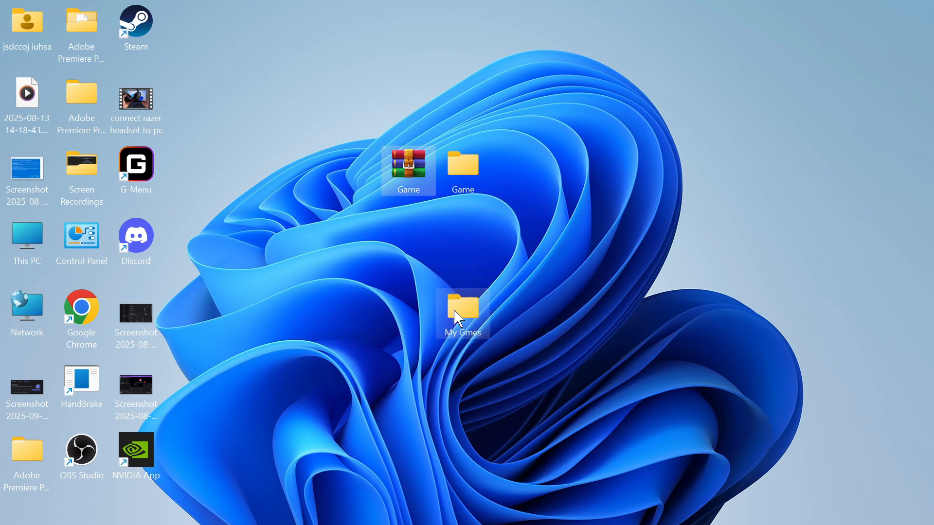
{"action": "double_click", "coordinate": [462, 307]}
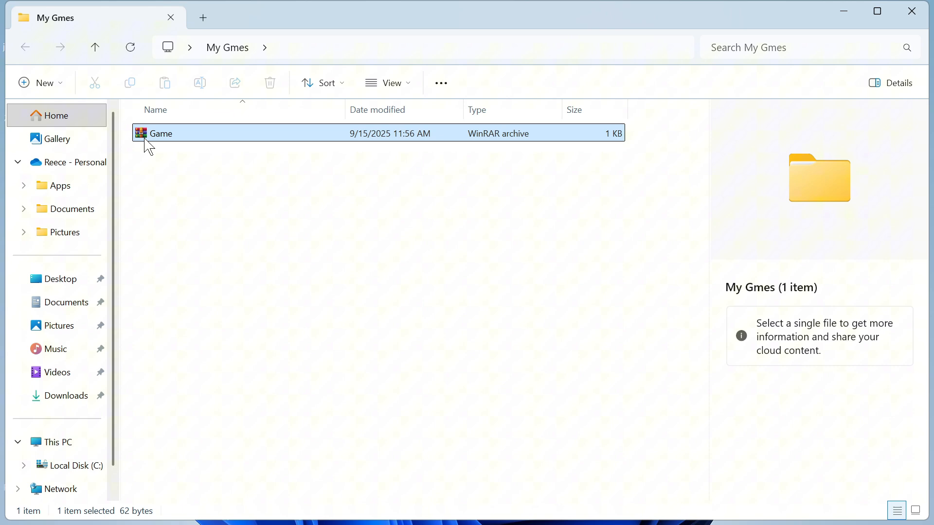
Extract the Game archive with WinRAR's Extract Here into My Gmes.
{"action": "right_click", "coordinate": [159, 133]}
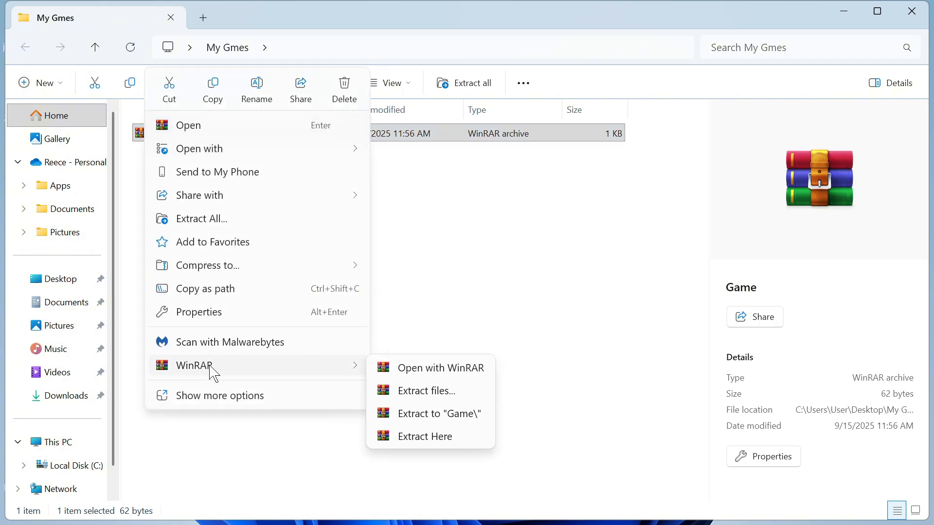
{"action": "mouse_move", "coordinate": [220, 395]}
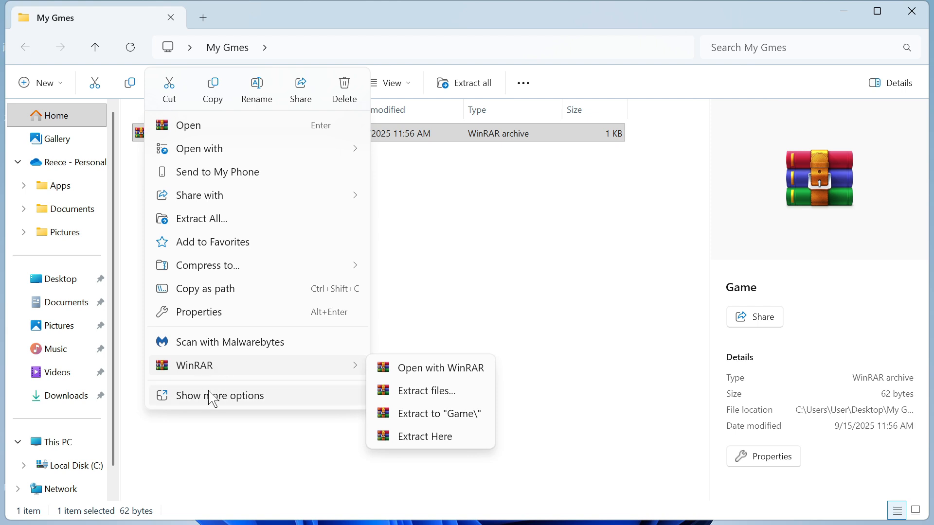
{"action": "left_click", "coordinate": [220, 396]}
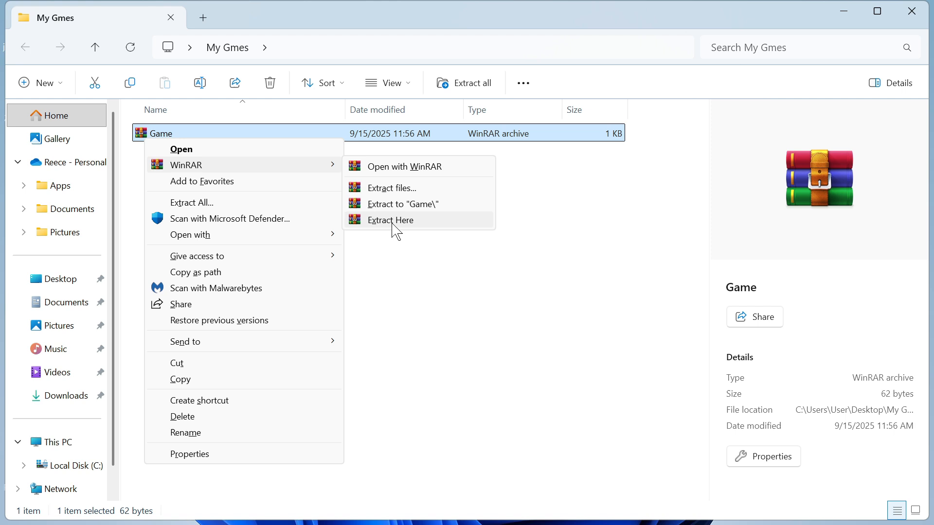
{"action": "left_click", "coordinate": [390, 220]}
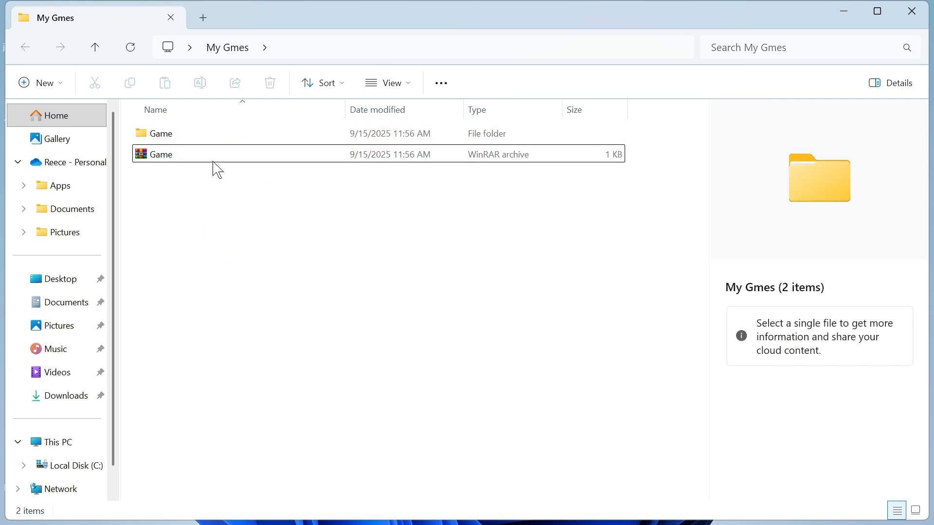
Open the extracted Game folder and select setup.exe inside it.
{"action": "left_click", "coordinate": [161, 133]}
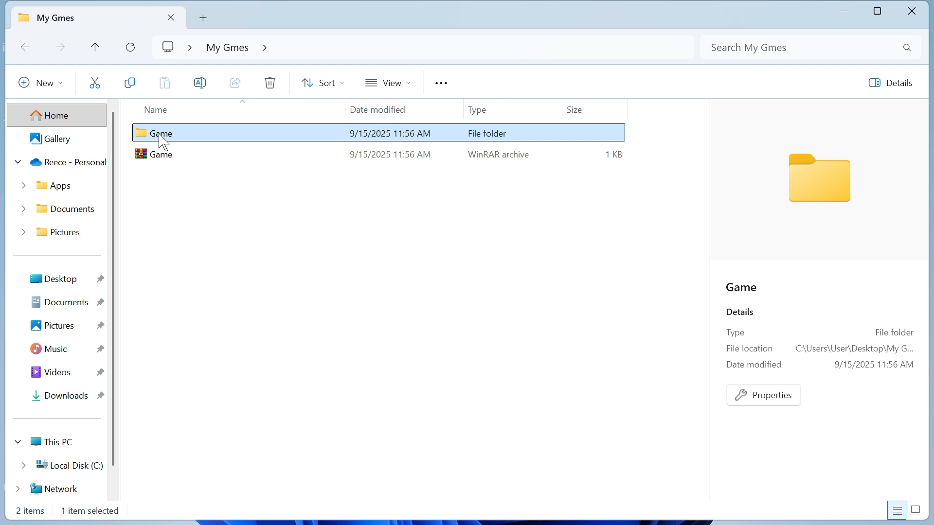
{"action": "double_click", "coordinate": [159, 133]}
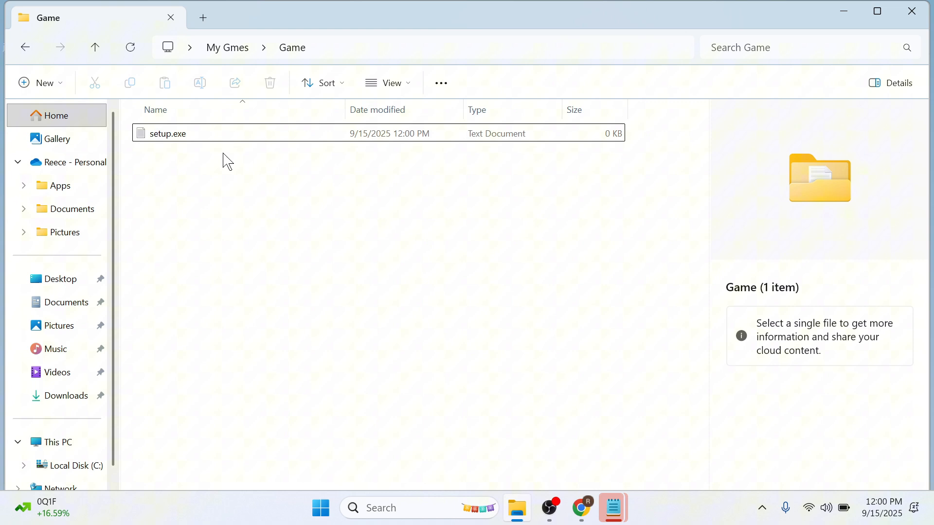
{"action": "left_click", "coordinate": [167, 133]}
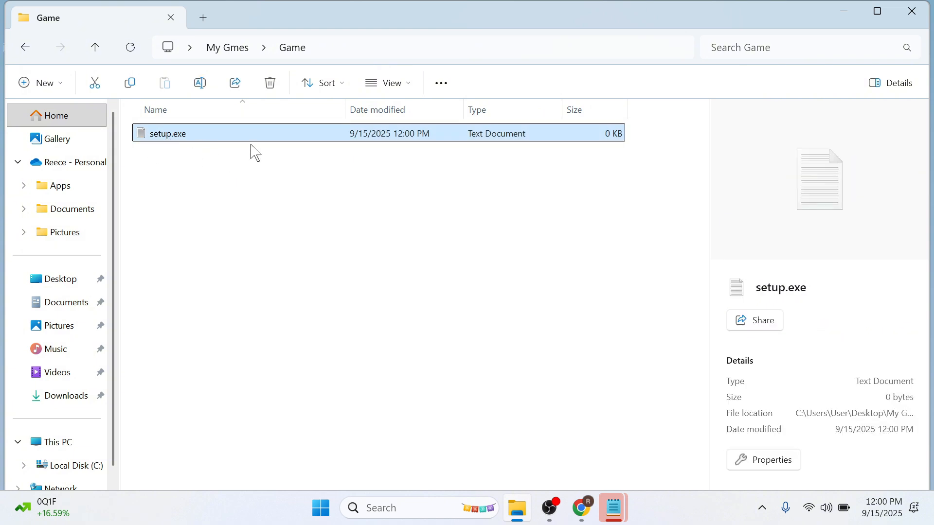
{"action": "mouse_move", "coordinate": [339, 217]}
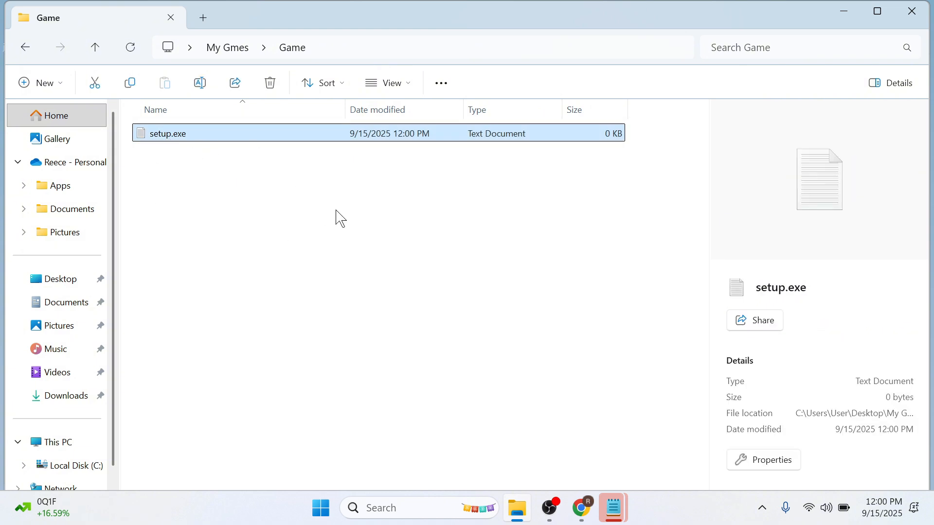